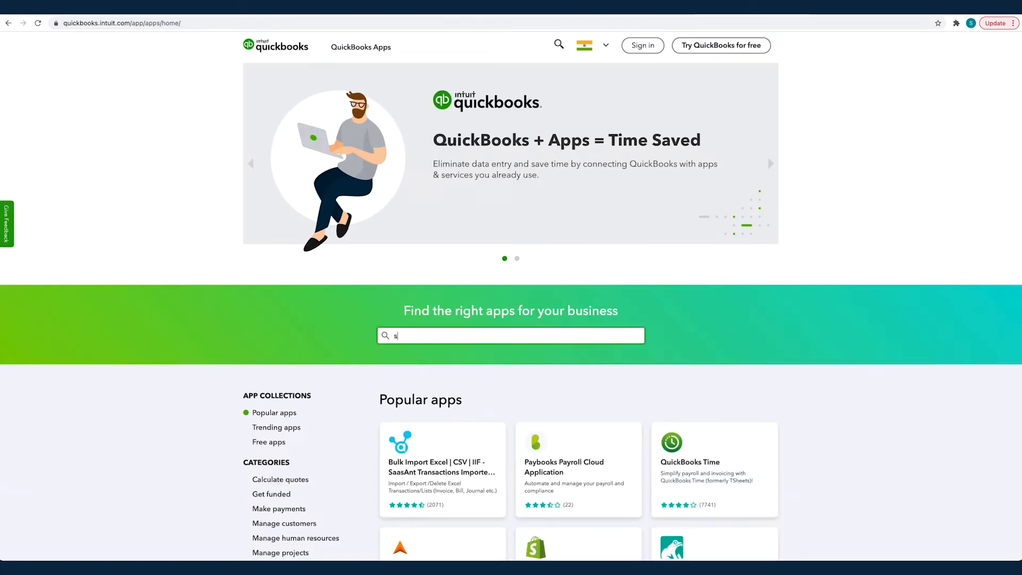
Search the QuickBooks App Store for 'saasant transaction'
text(saasant transaction)
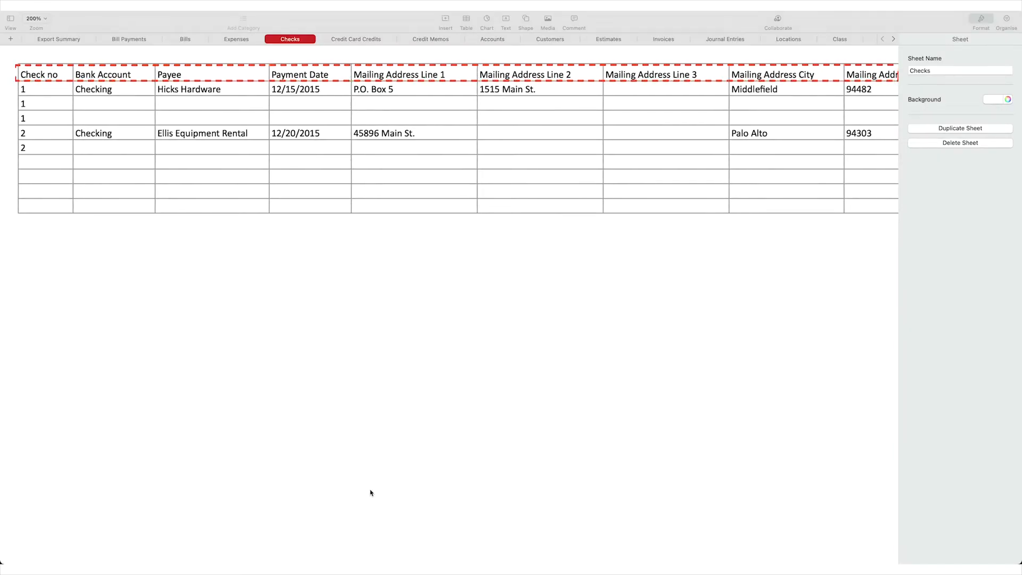
scroll(right, 3)
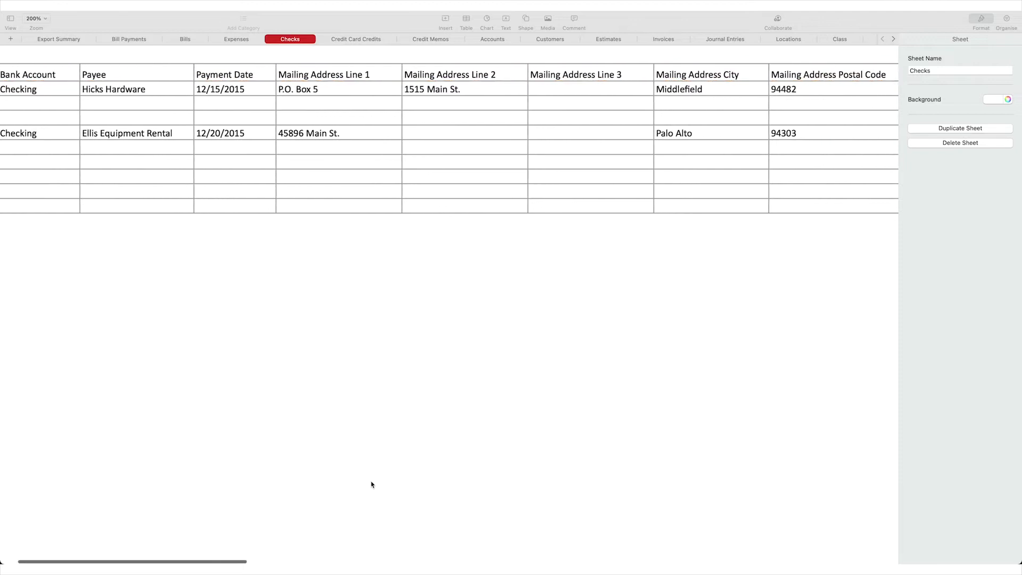
scroll(right, 3)
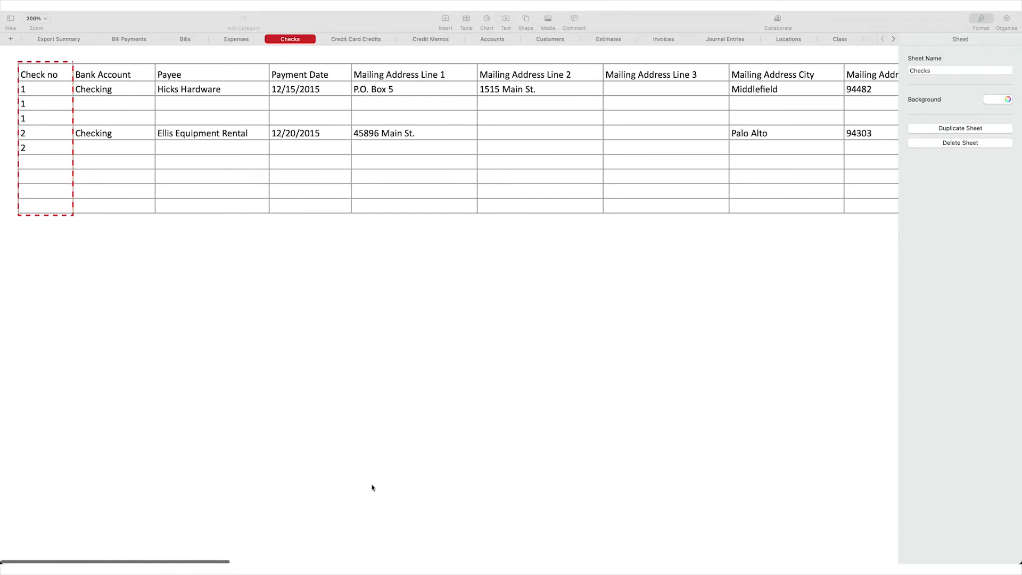
mouse_move(411, 456)
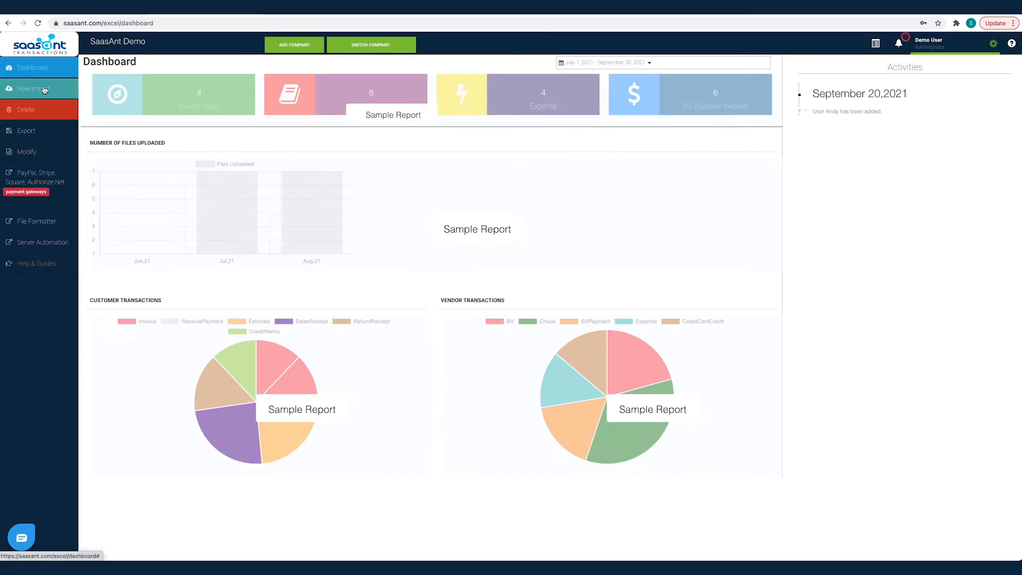
click(31, 87)
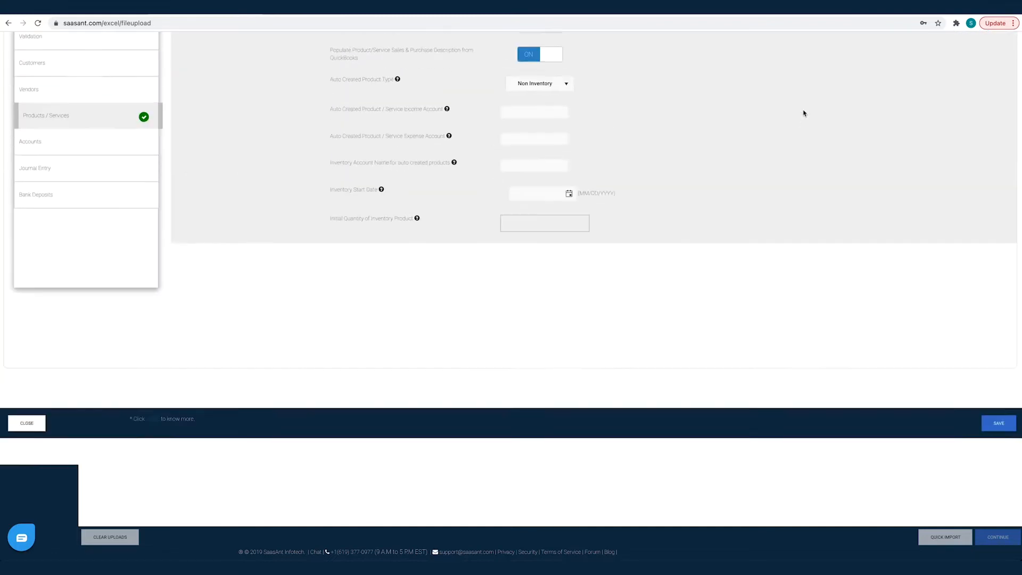
click(28, 79)
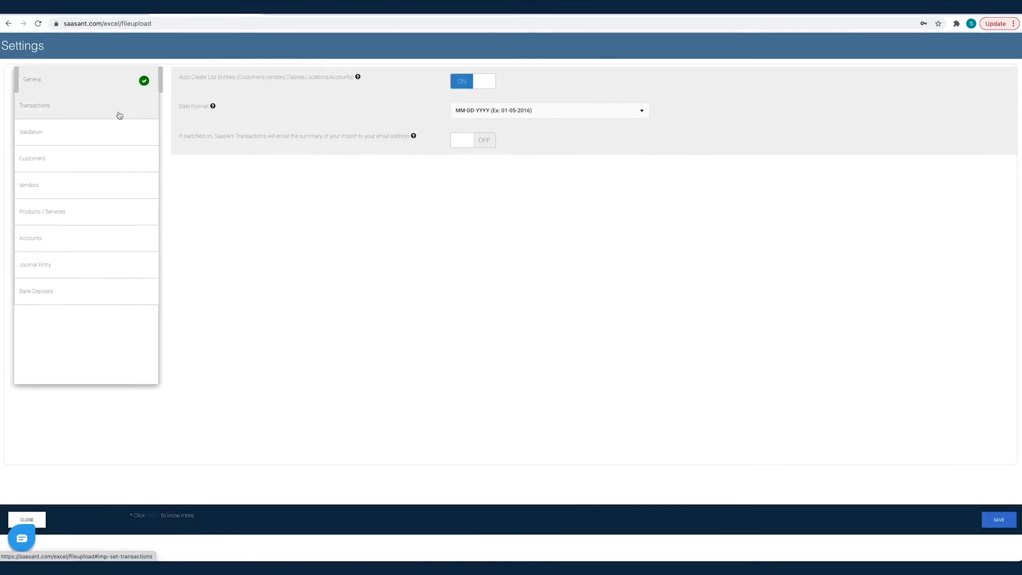
click(34, 106)
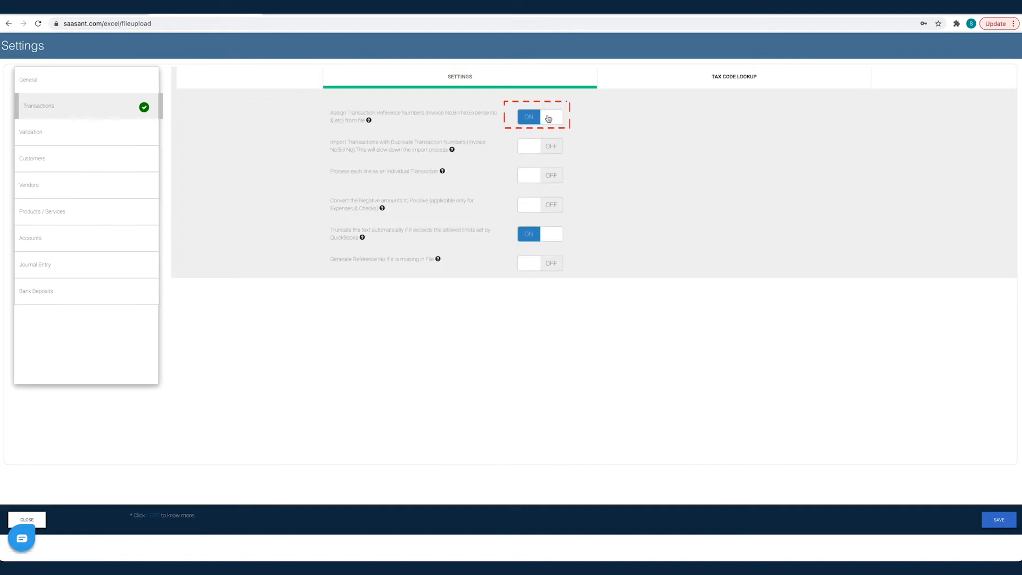
click(539, 116)
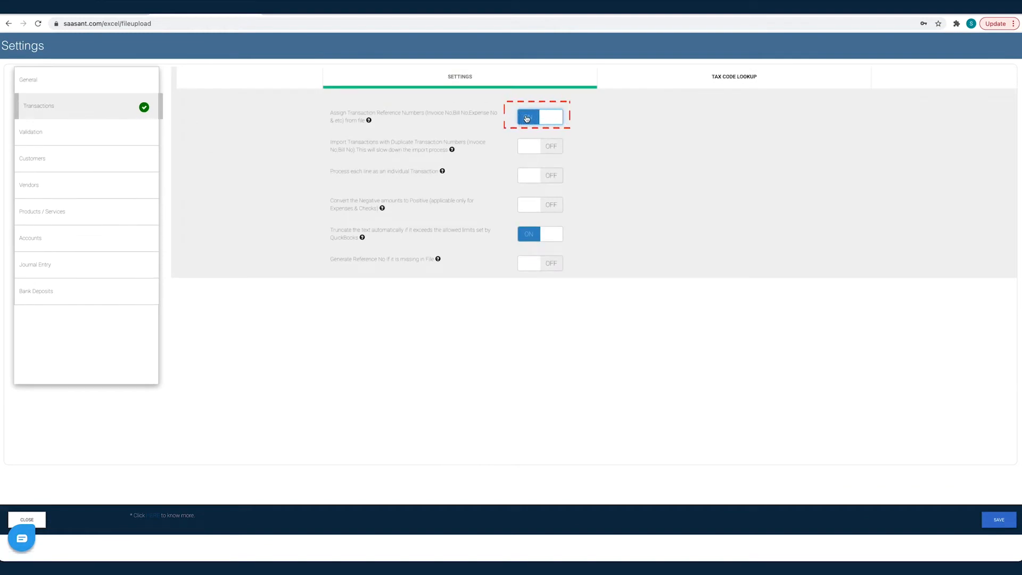
click(37, 159)
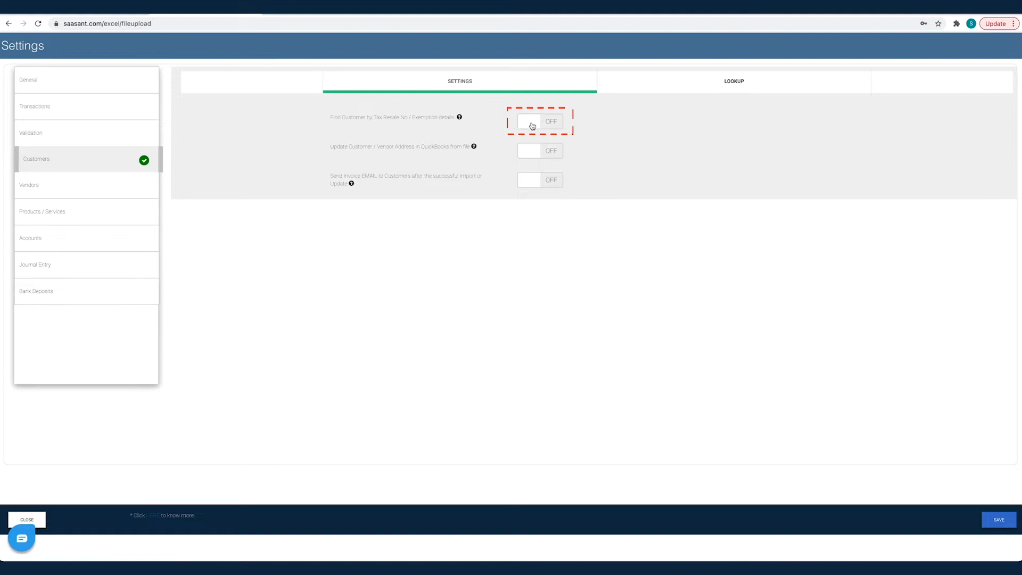
click(528, 121)
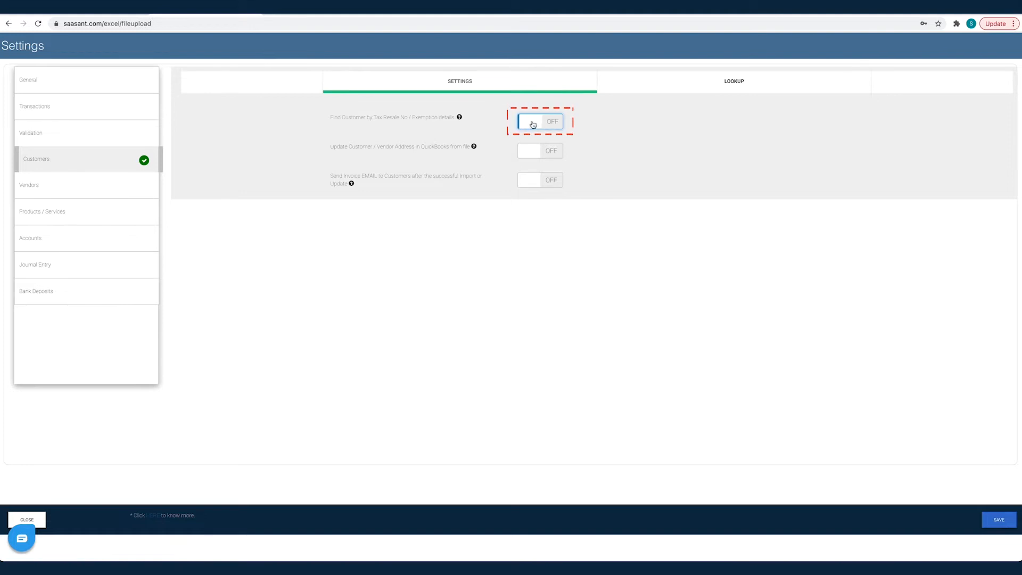
click(46, 211)
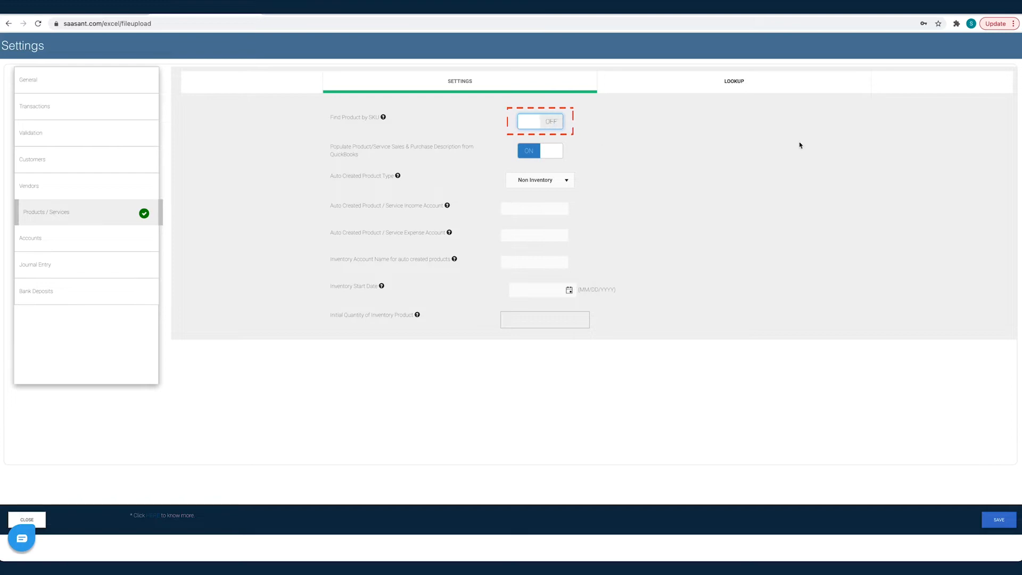
click(27, 519)
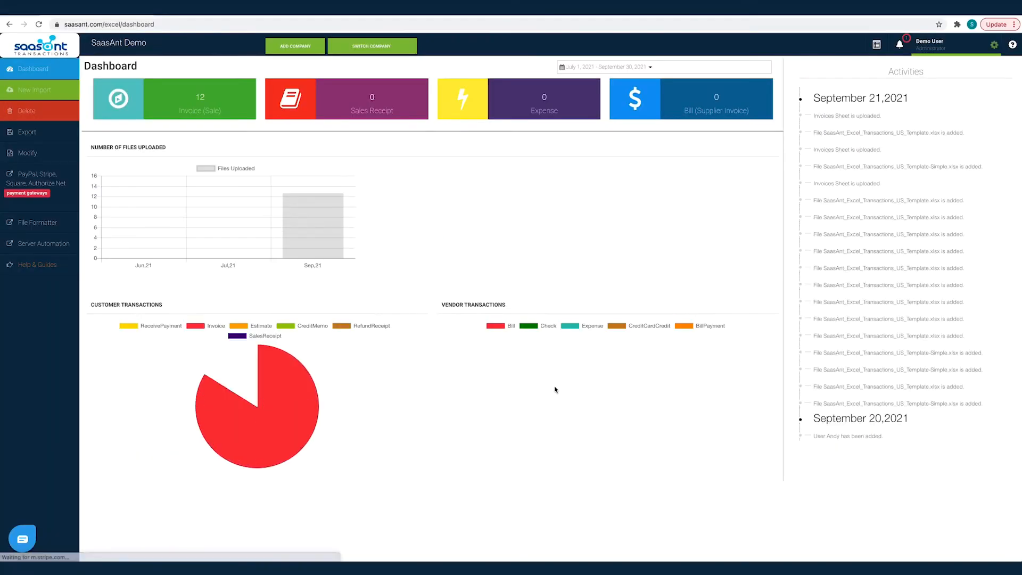
Start a new import and upload SaasAnt_Excel_Transactions_US_Template.xlsx
click(34, 90)
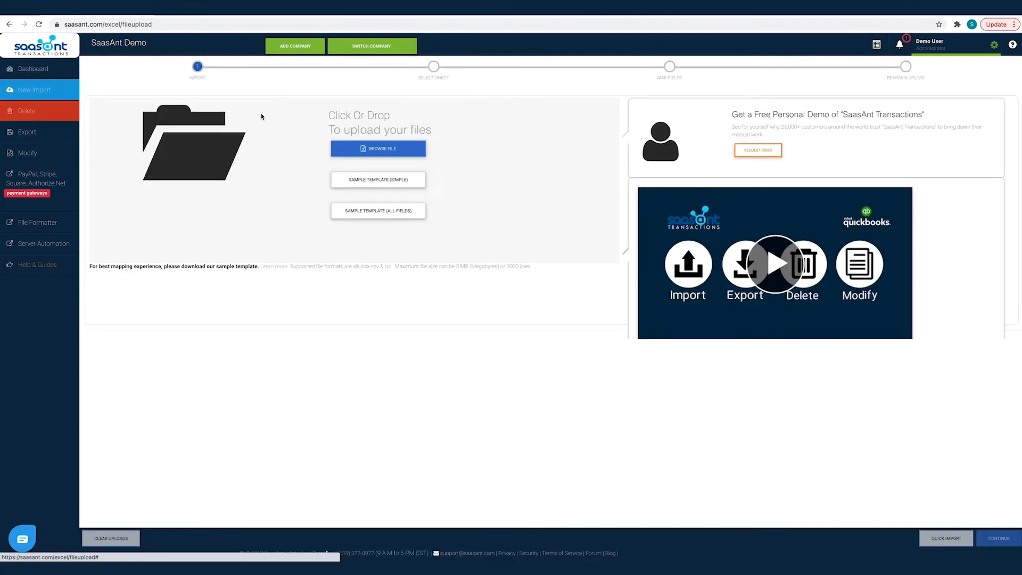
click(378, 148)
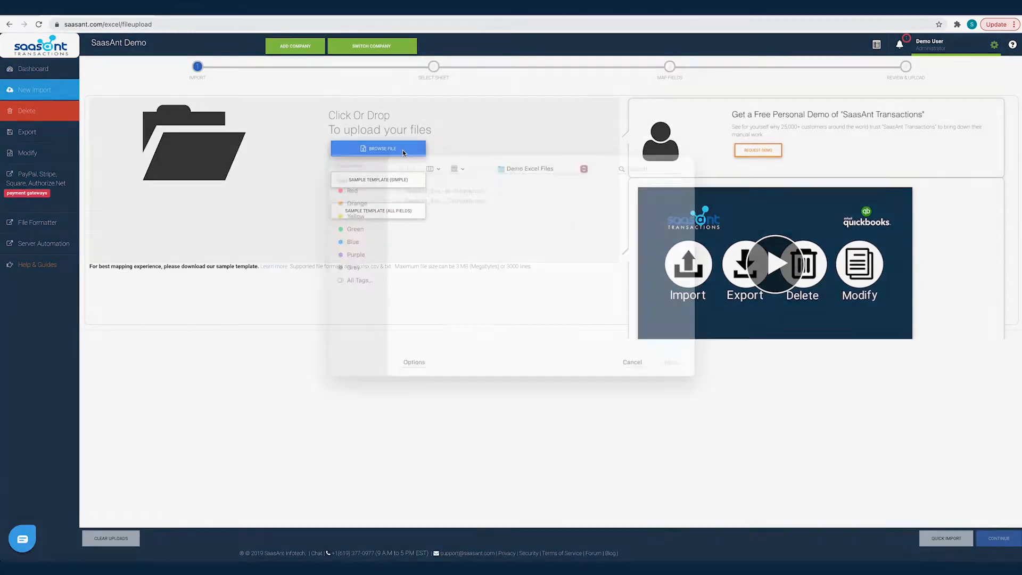
click(445, 206)
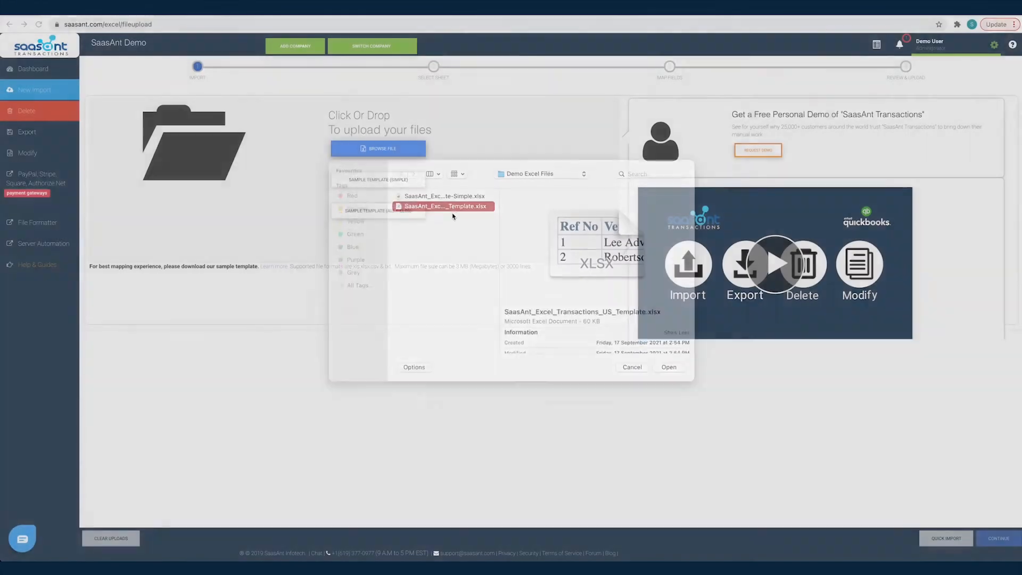
click(668, 367)
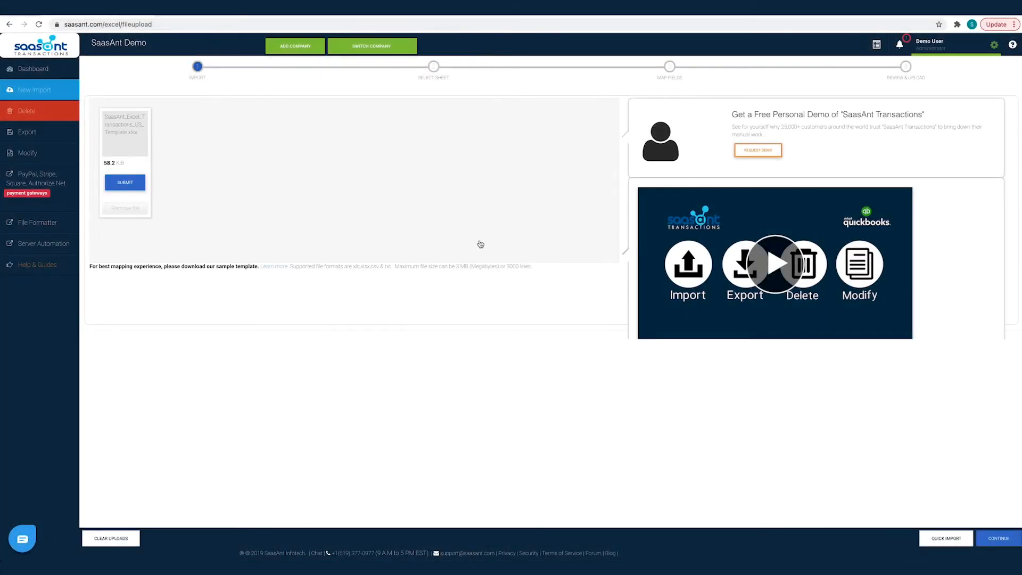
mouse_move(177, 197)
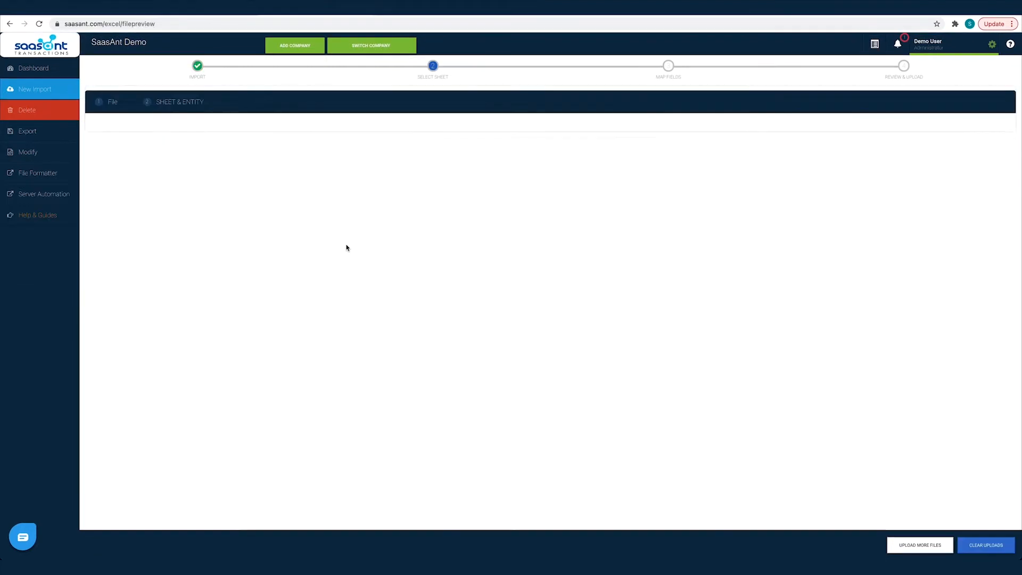
Select the Checks sheet and import it as the QuickBooks Checks entity
click(543, 147)
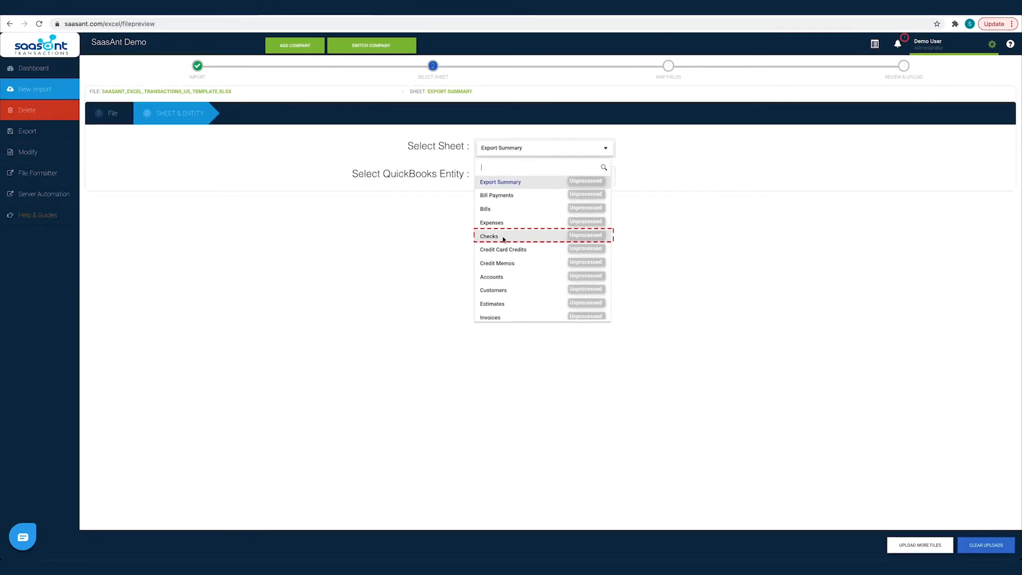
click(489, 236)
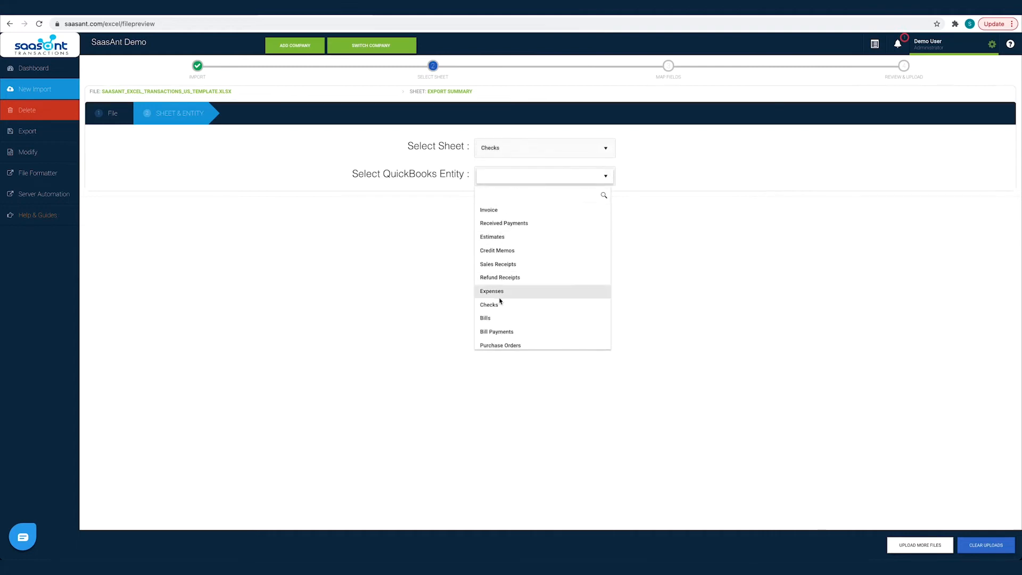
click(489, 305)
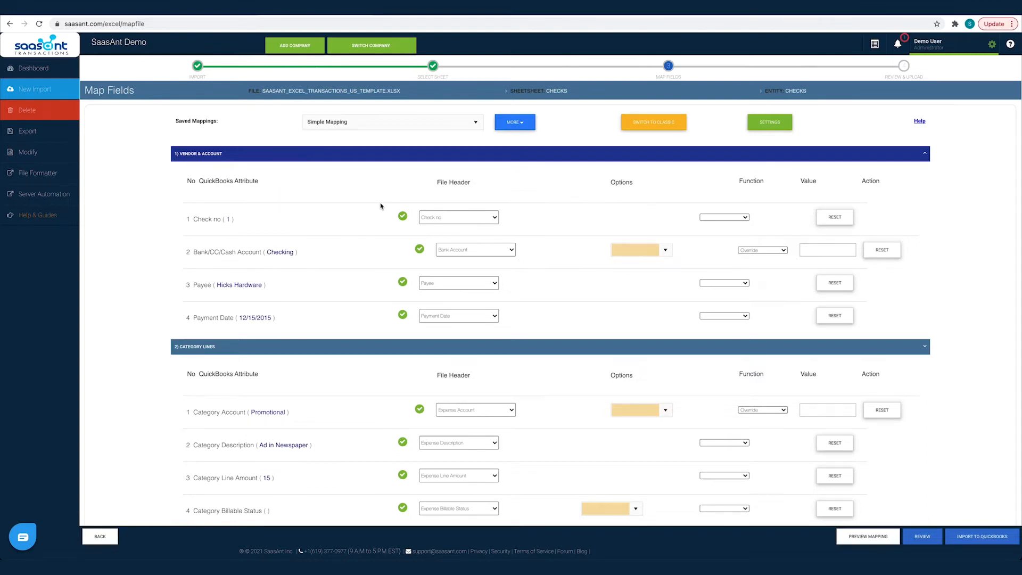
mouse_move(485, 207)
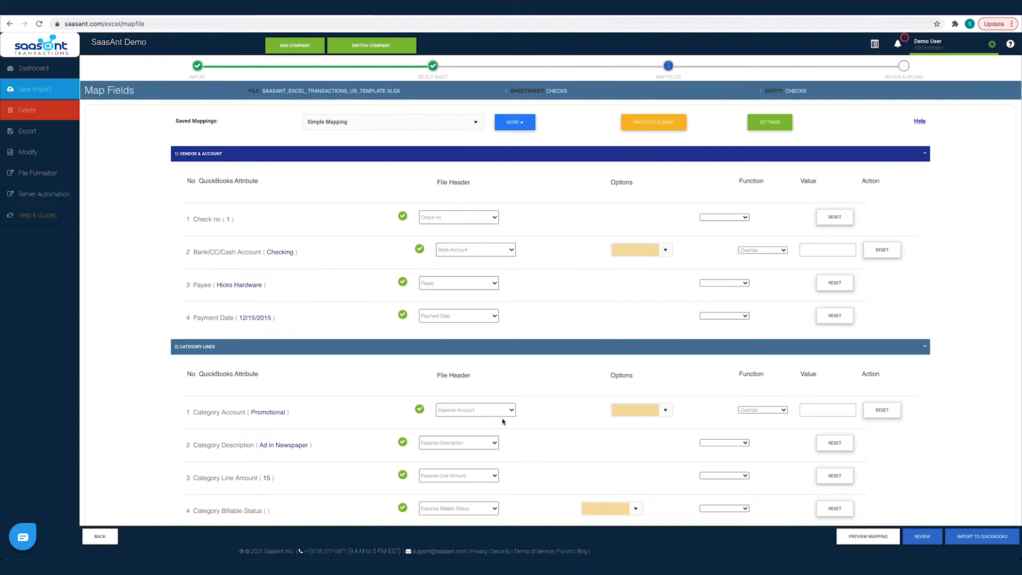
Look over the Checks field mappings and preview the mapping results
scroll(down, 3)
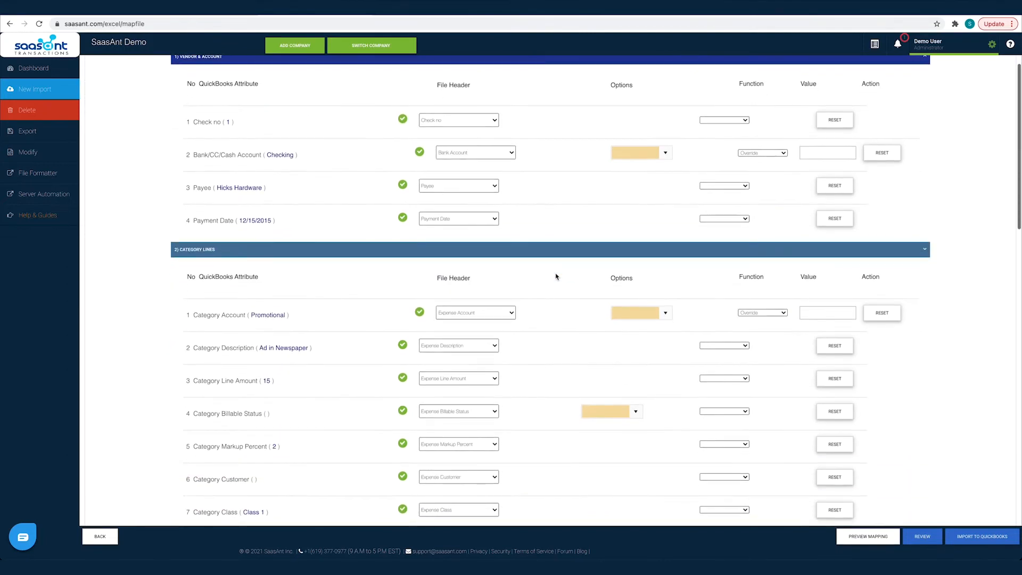
scroll(down, 3)
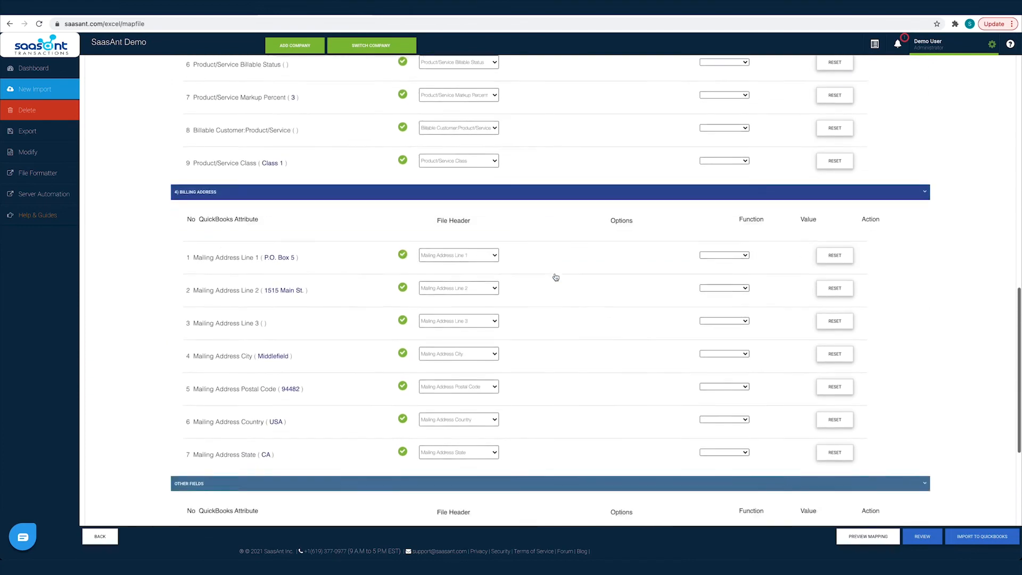
scroll(down, 3)
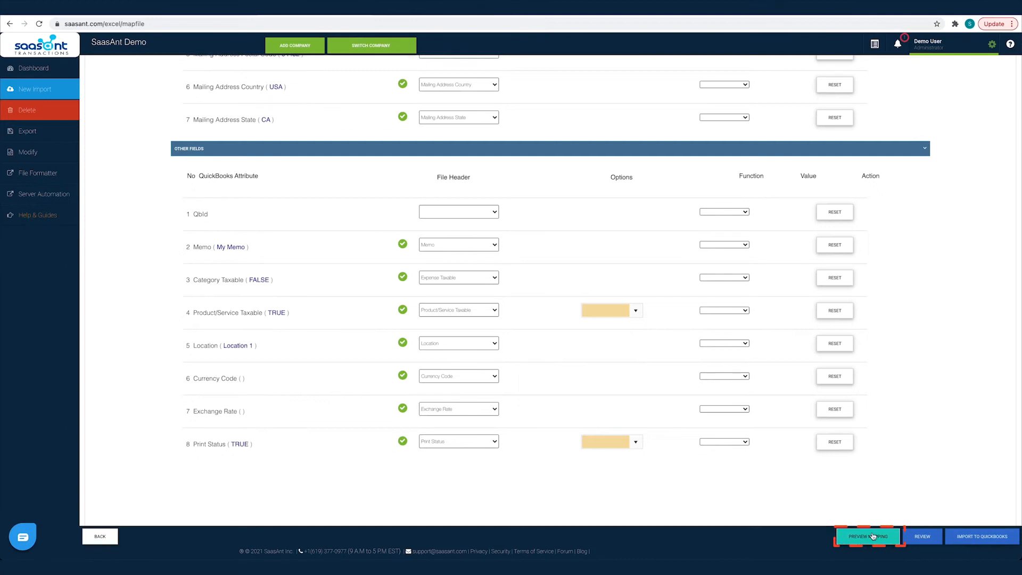
click(868, 536)
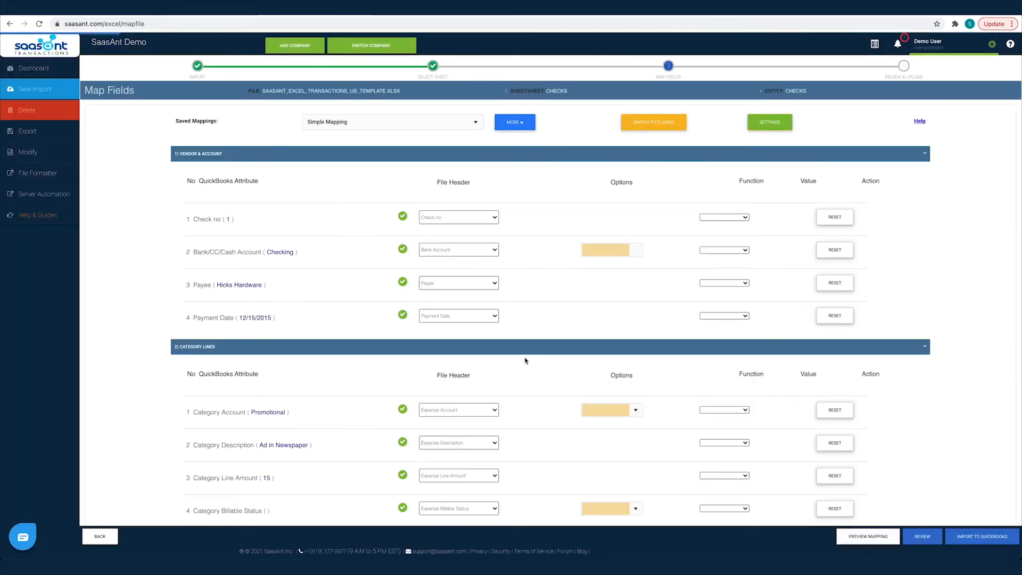
Check the mapping preview and proceed to the Review & Upload grid
scroll(down, 3)
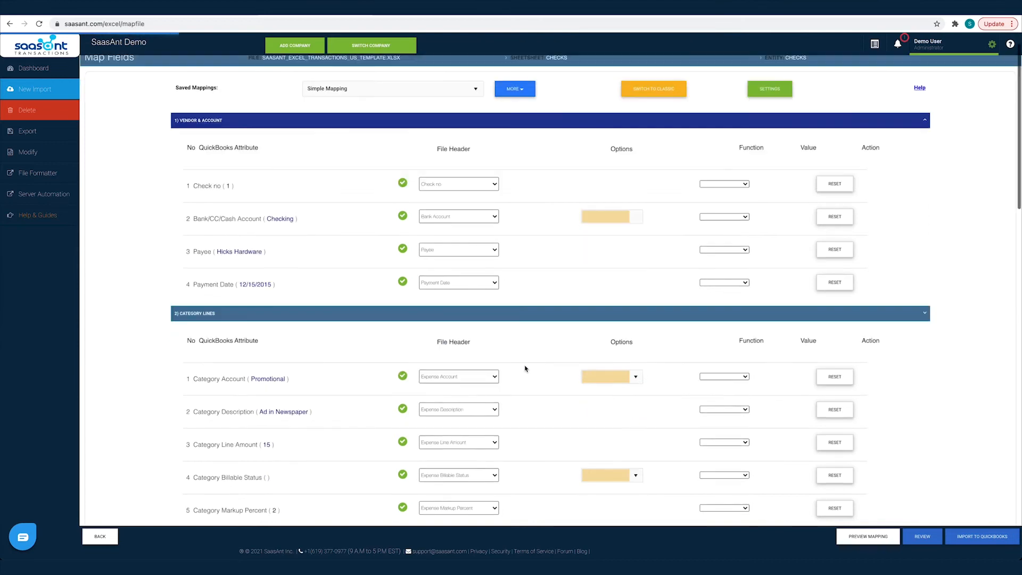
scroll(down, 3)
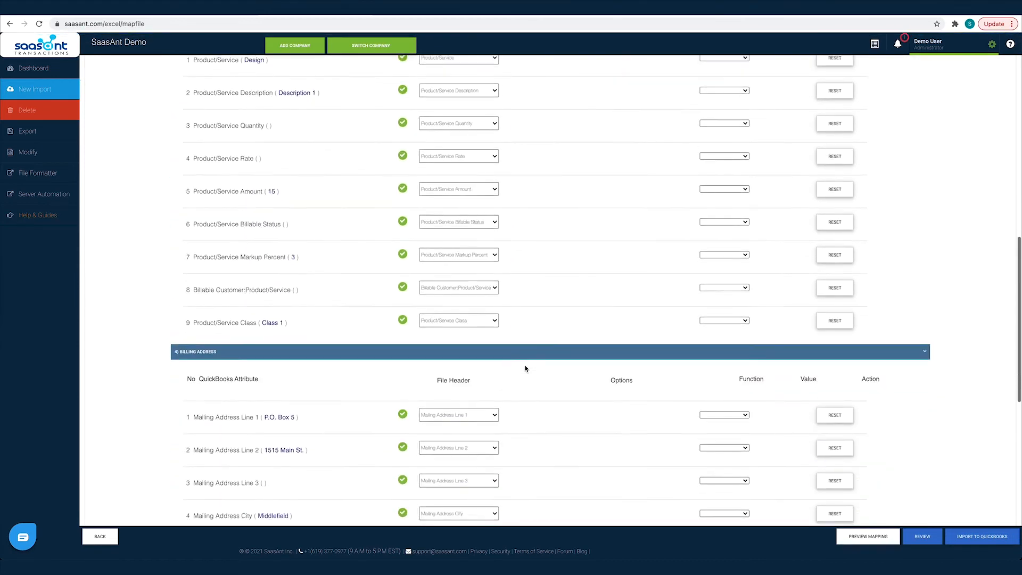
scroll(down, 3)
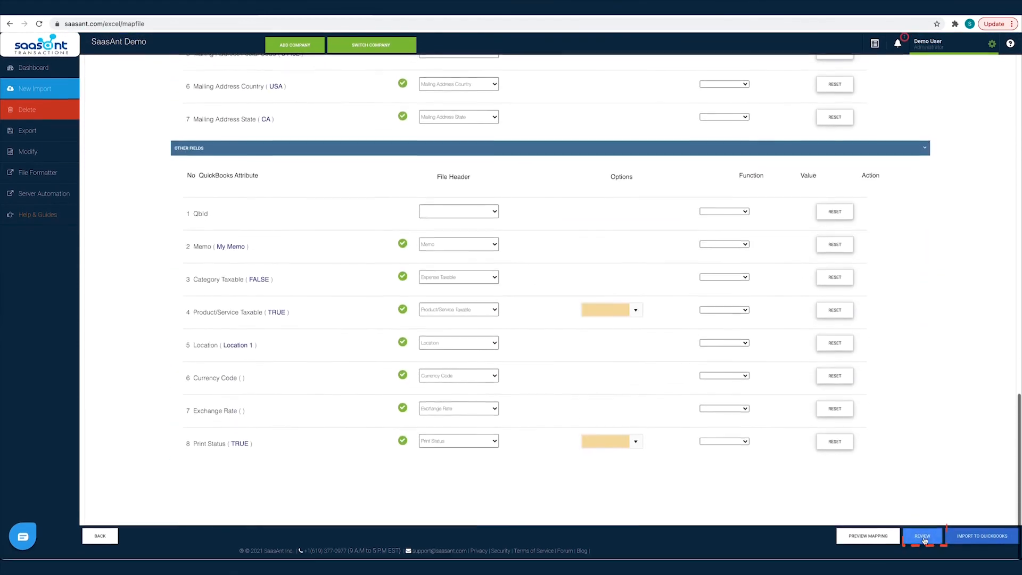
click(921, 535)
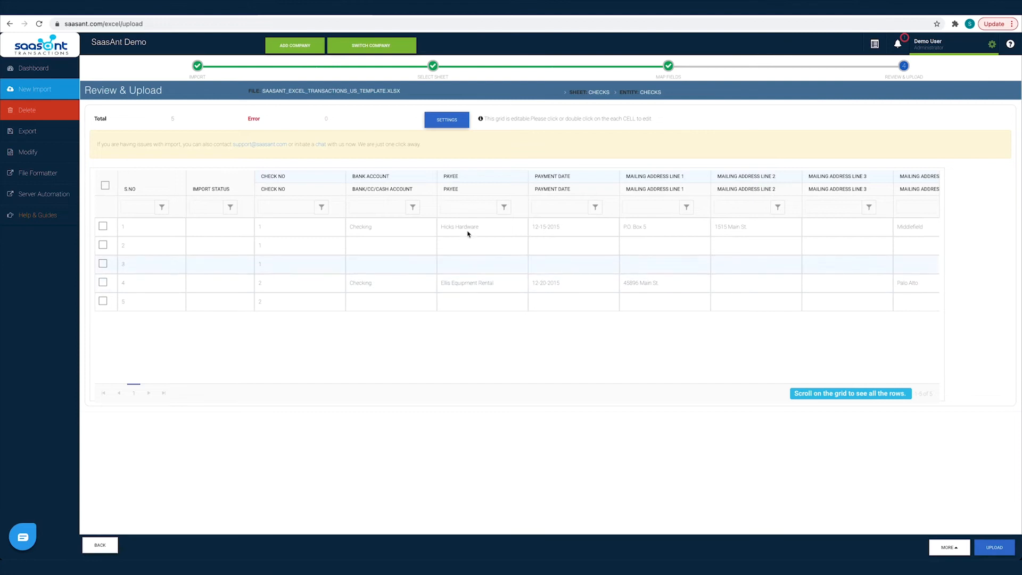
Select all check rows, change row 4's bank account to 'MY BAnk NAme', and upload
click(105, 185)
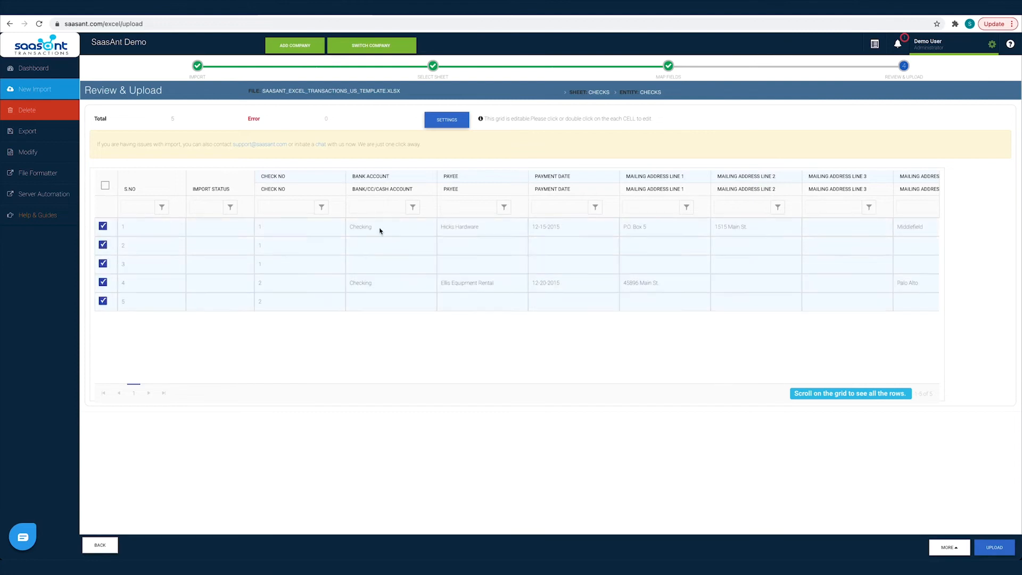
double_click(390, 285)
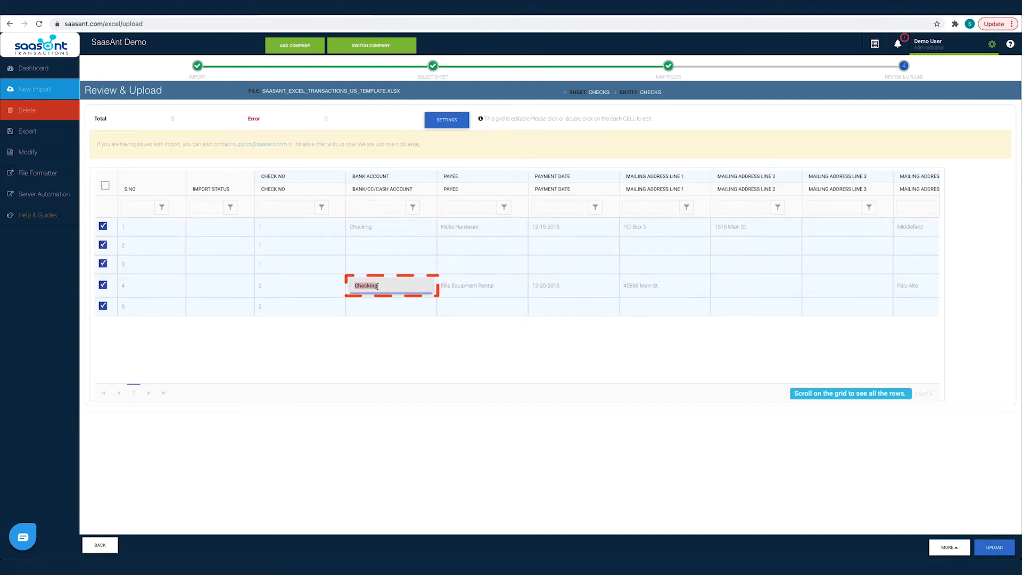
text(MY BAnk NAme)
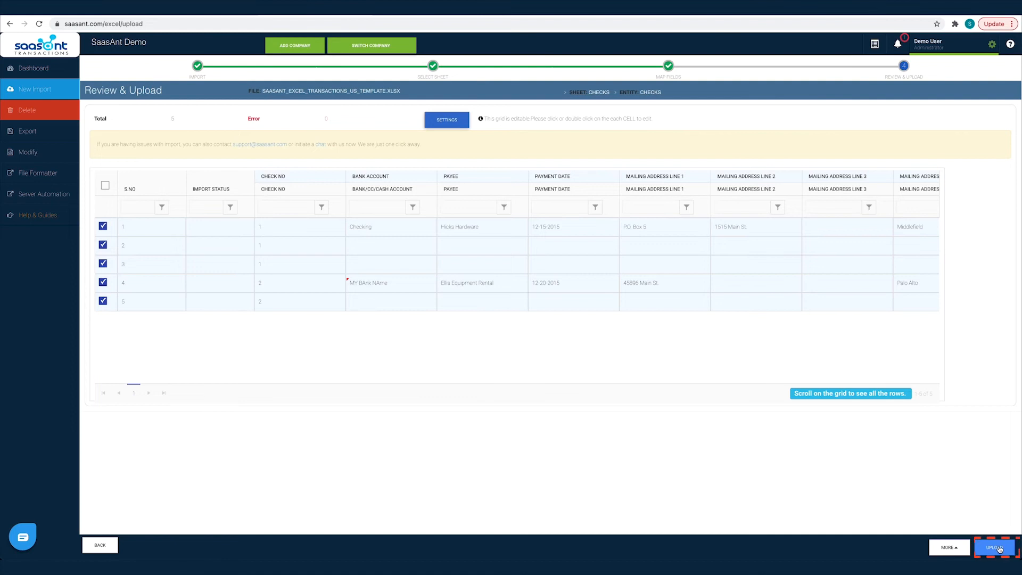
click(994, 547)
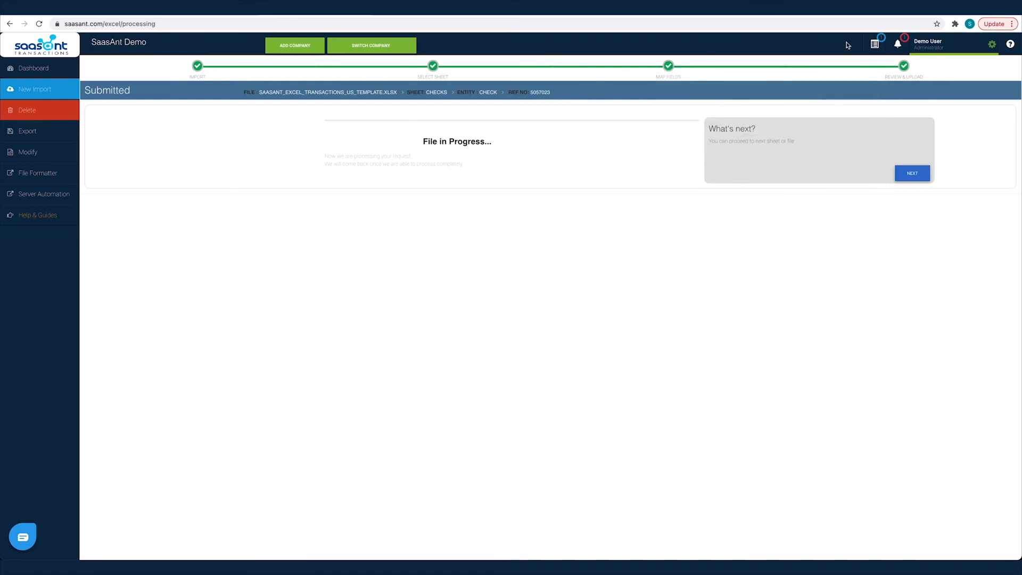
Open the Checks(Check) import results, review failed rows, then view the three successful records
click(874, 43)
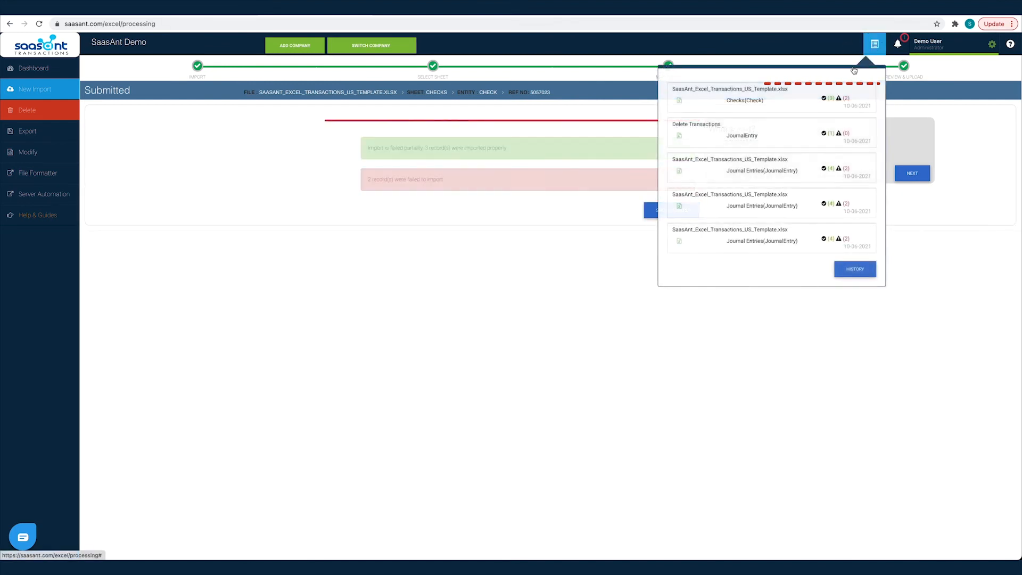
click(743, 100)
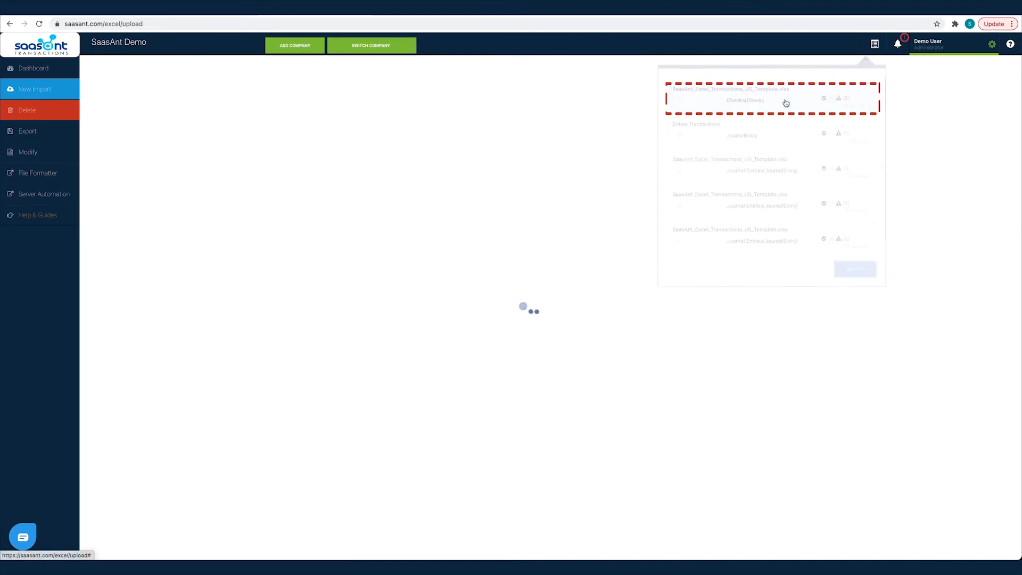
click(744, 100)
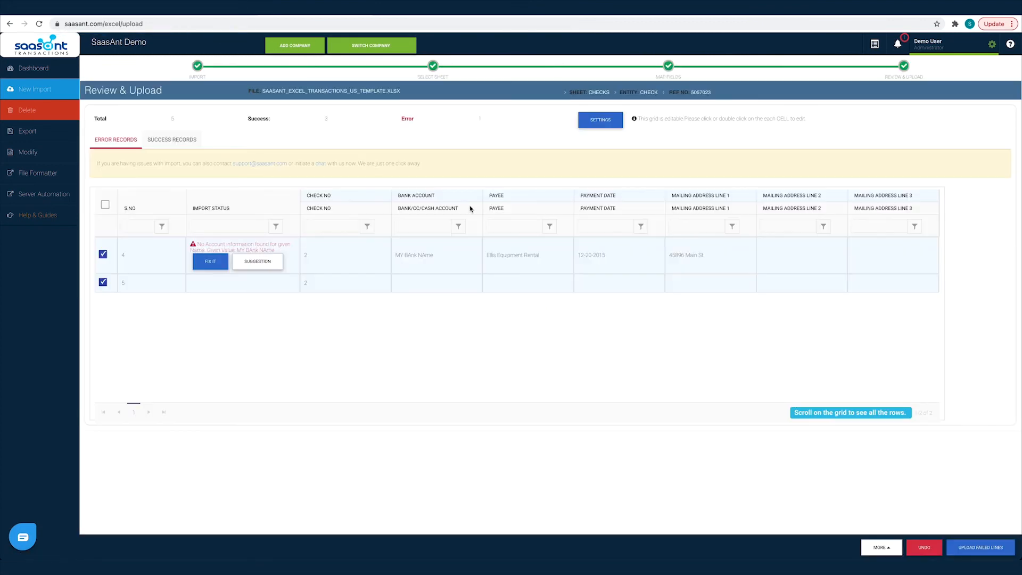
mouse_move(471, 209)
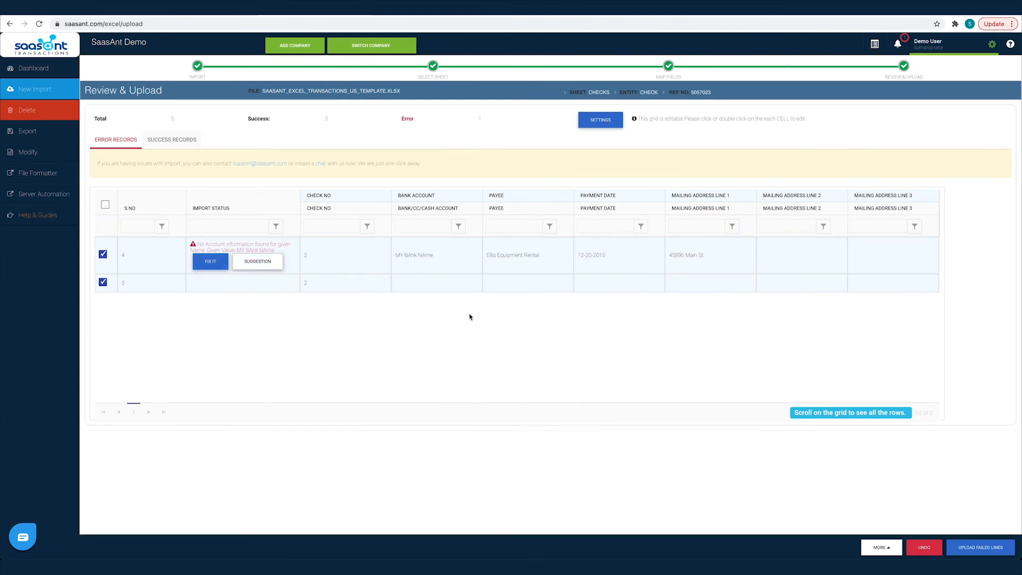
click(171, 140)
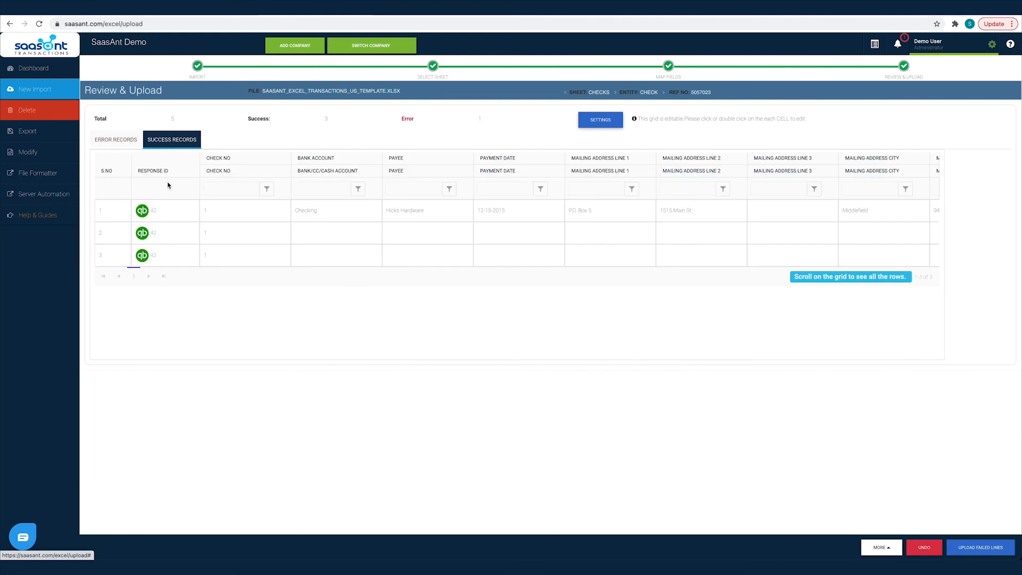
click(143, 210)
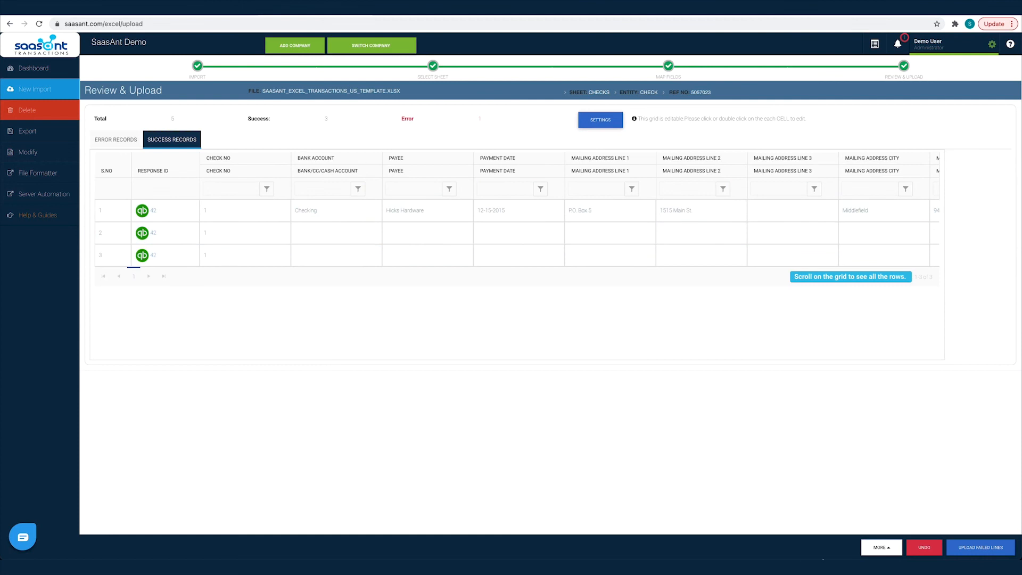
click(26, 109)
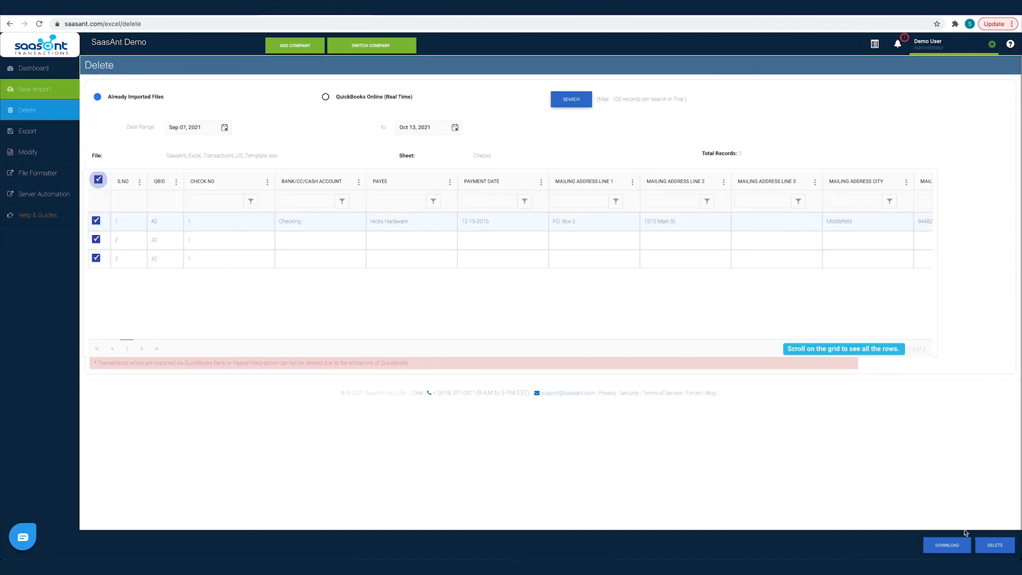
Delete the three imported checks from QuickBooks Online and confirm the deletion
click(995, 545)
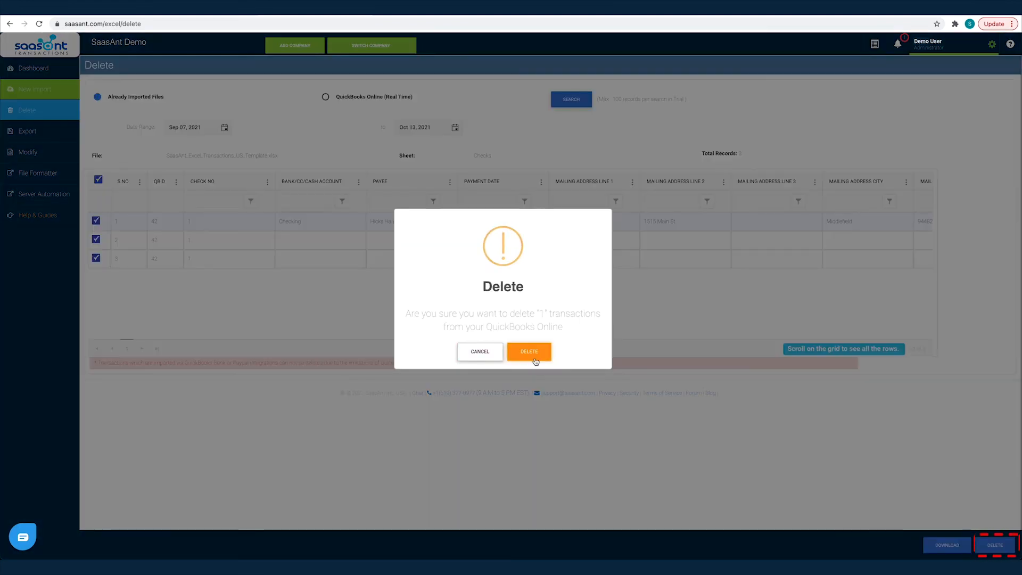
click(528, 351)
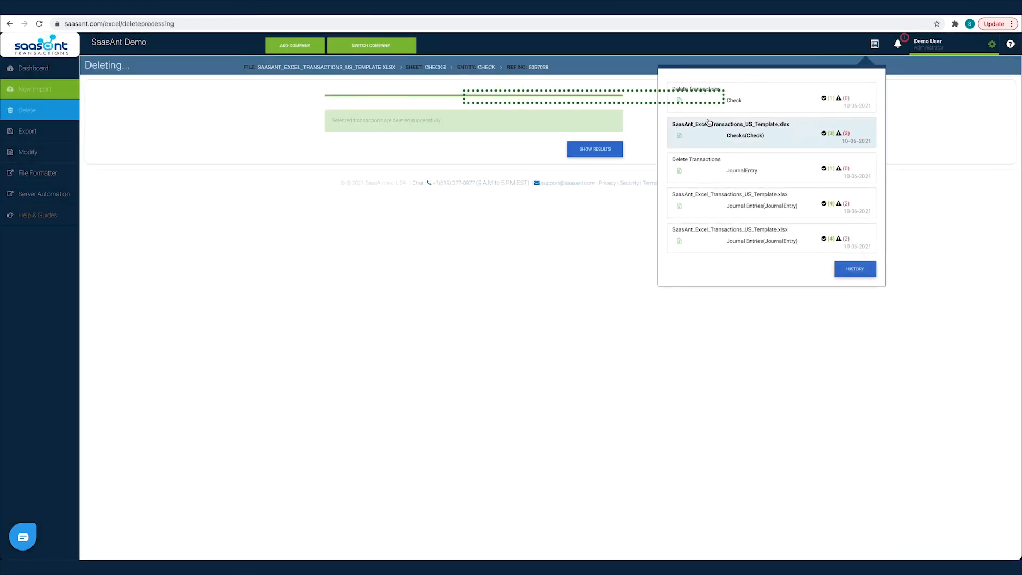